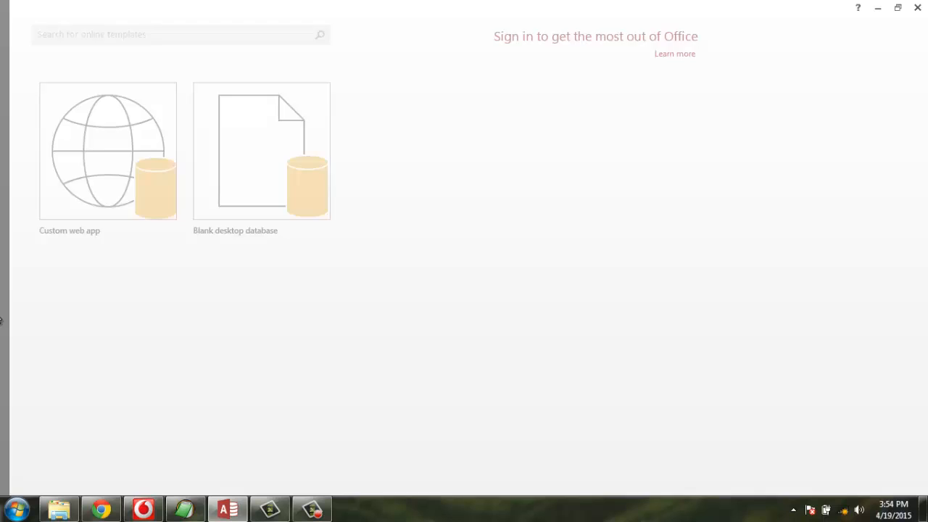
Step: Open the Database1.accdb database from the Access start screen
{"action": "left_click", "coordinate": [261, 150]}
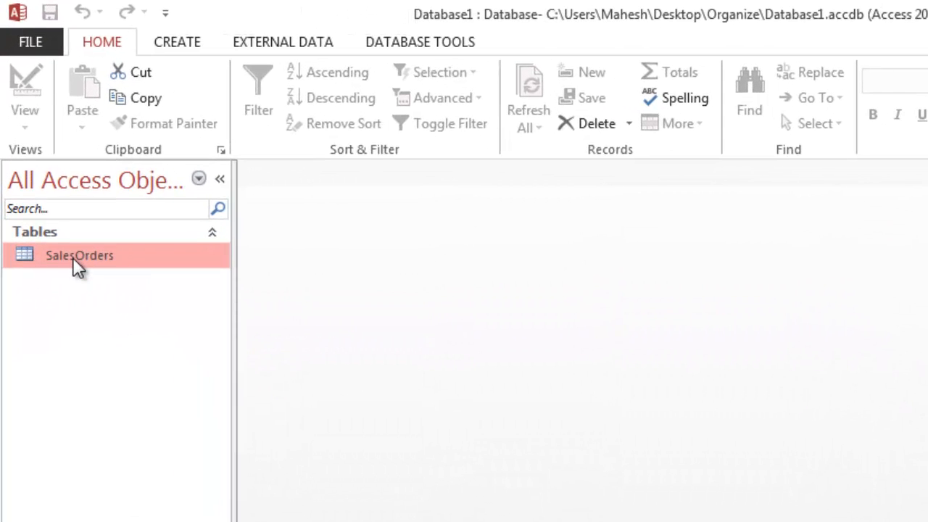
Step: Open SalesOrders in Datasheet View and scroll through its order records
{"action": "double_click", "coordinate": [80, 255]}
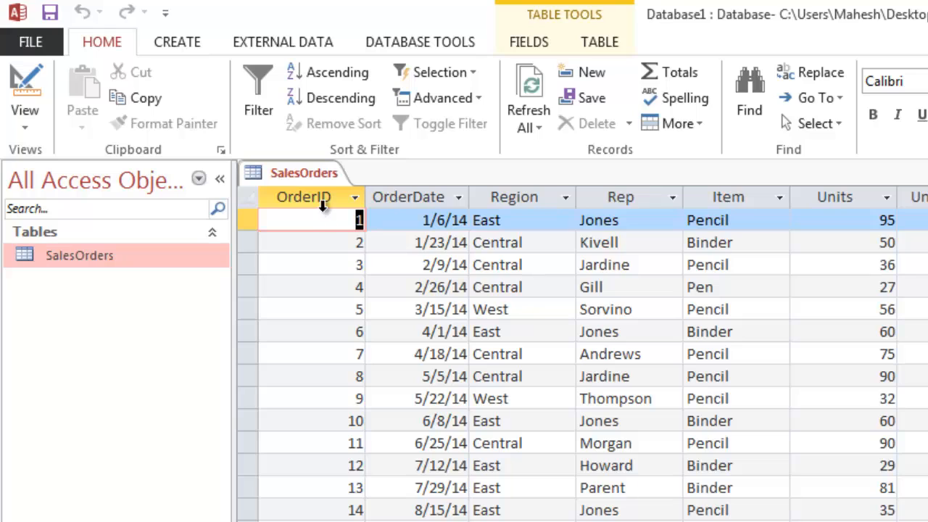
{"action": "mouse_move", "coordinate": [410, 197]}
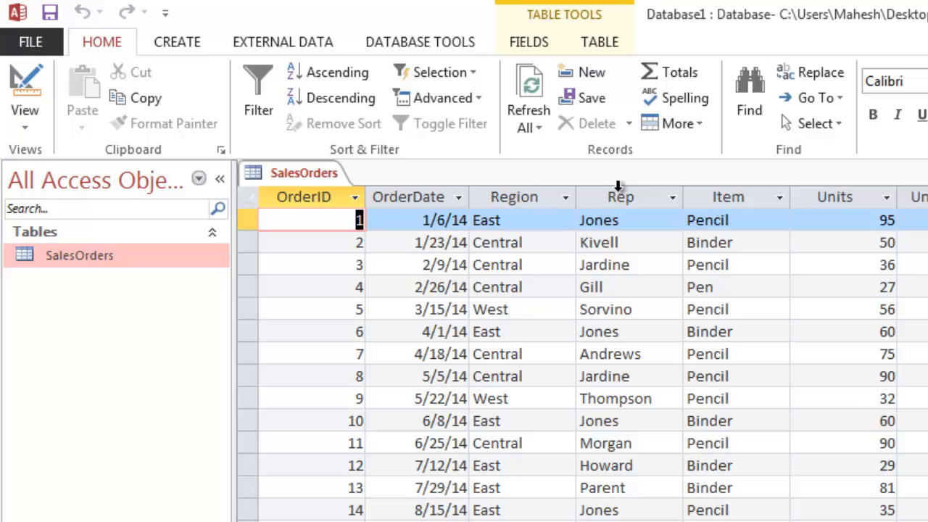
{"action": "mouse_move", "coordinate": [754, 192]}
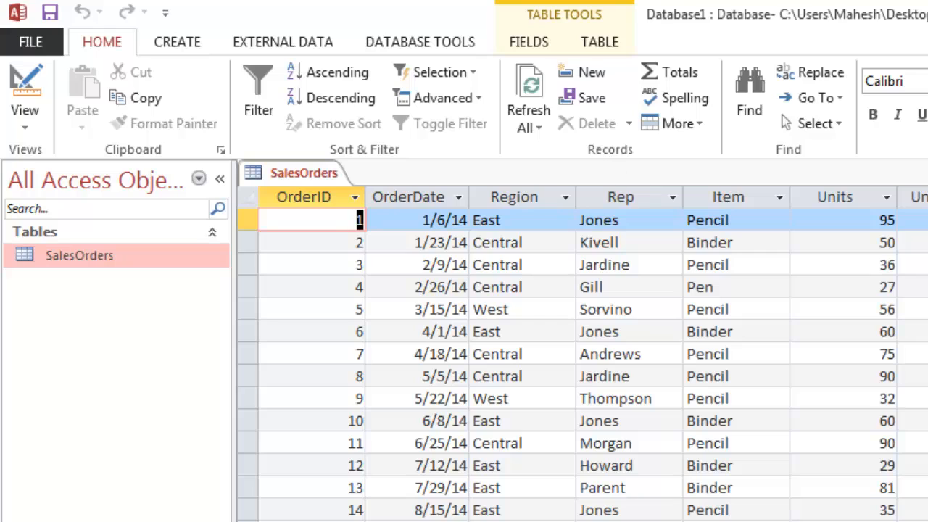
{"action": "mouse_move", "coordinate": [868, 434]}
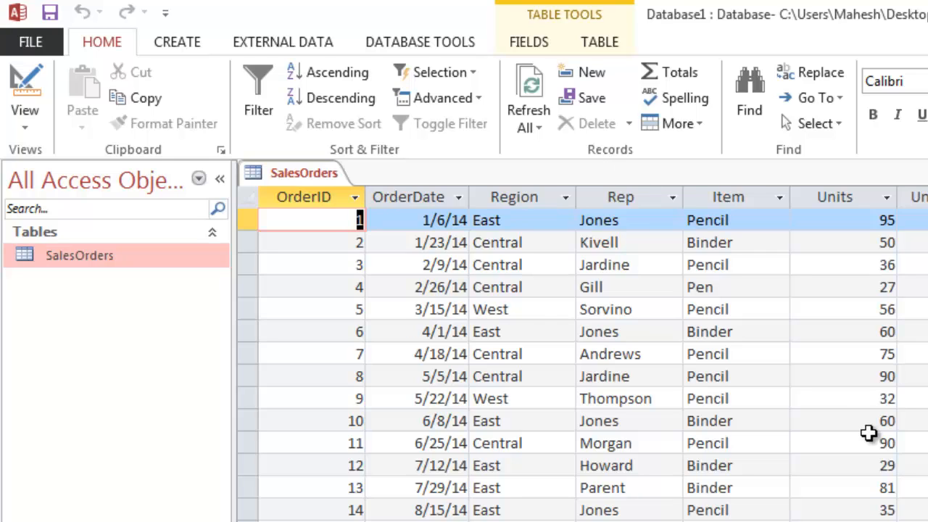
{"action": "mouse_move", "coordinate": [760, 357]}
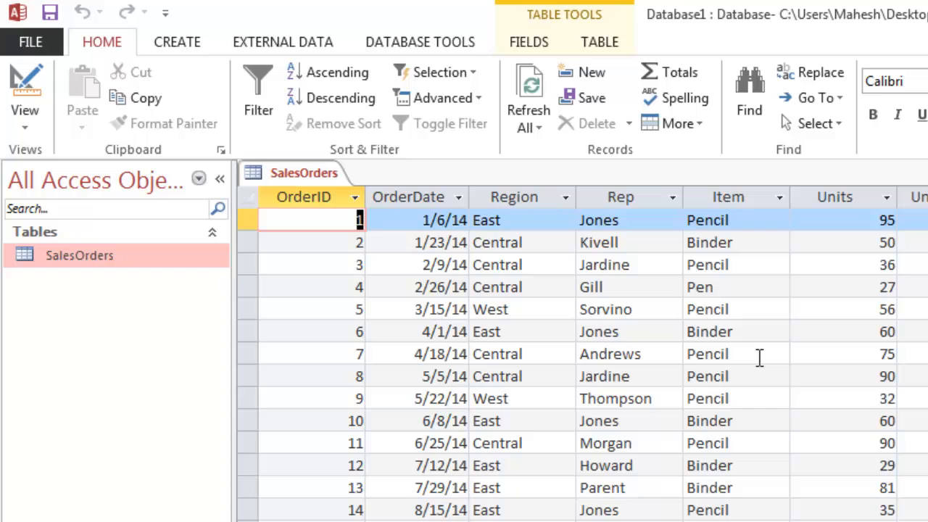
{"action": "mouse_move", "coordinate": [753, 305]}
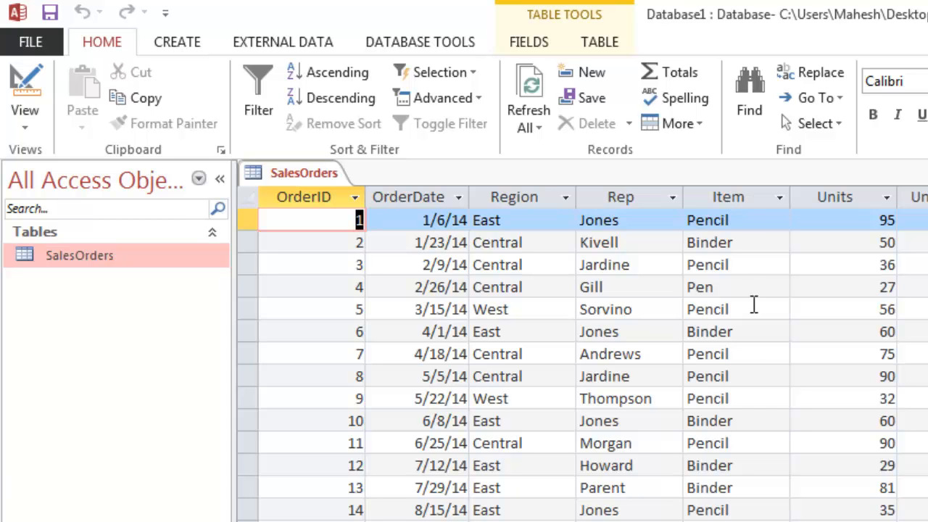
{"action": "scroll", "scroll_direction": "down", "scroll_amount": 3}
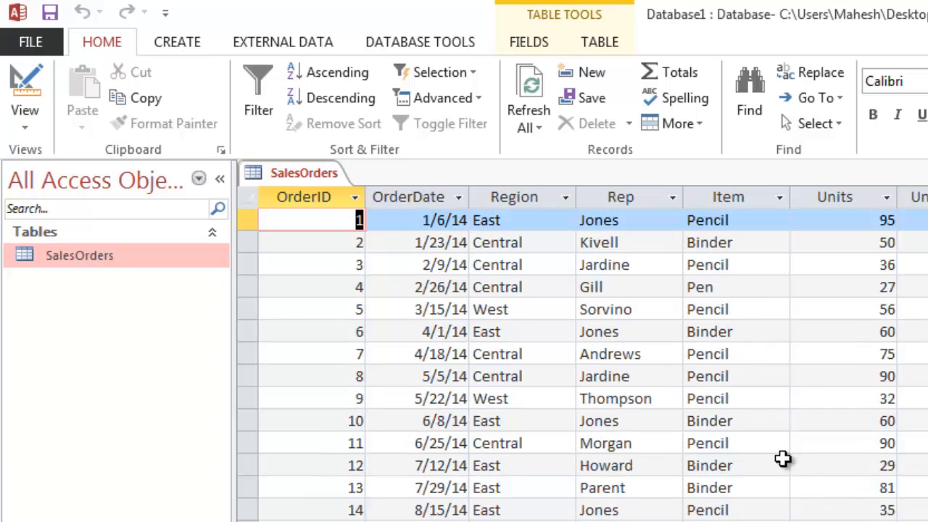
{"action": "mouse_move", "coordinate": [328, 211]}
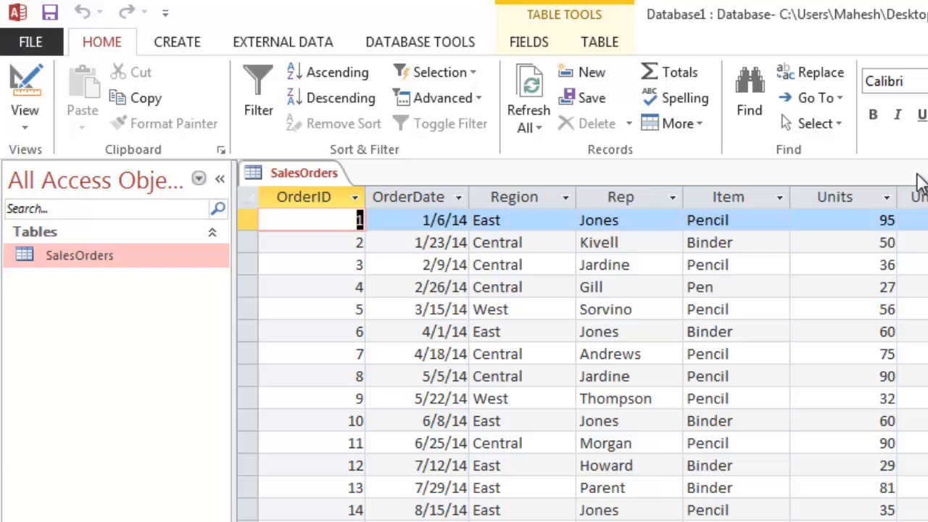
{"action": "mouse_move", "coordinate": [906, 269]}
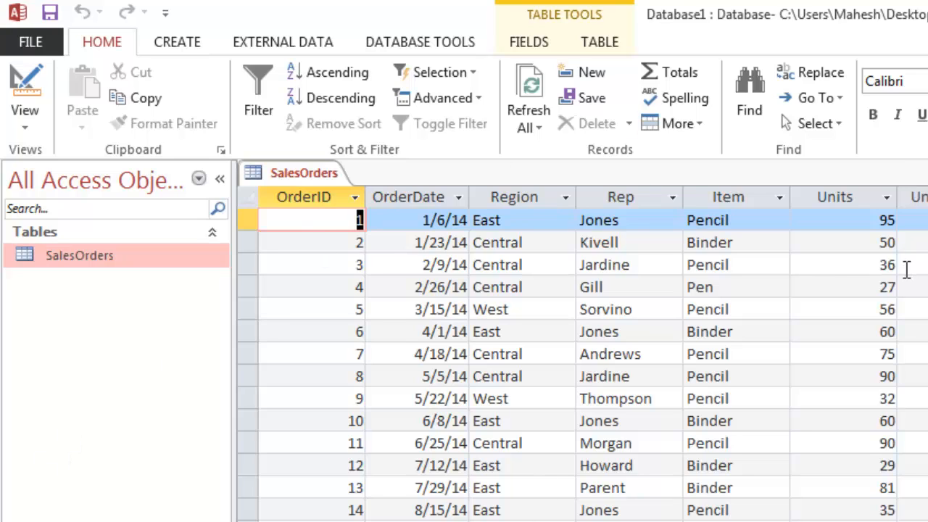
{"action": "mouse_move", "coordinate": [841, 355]}
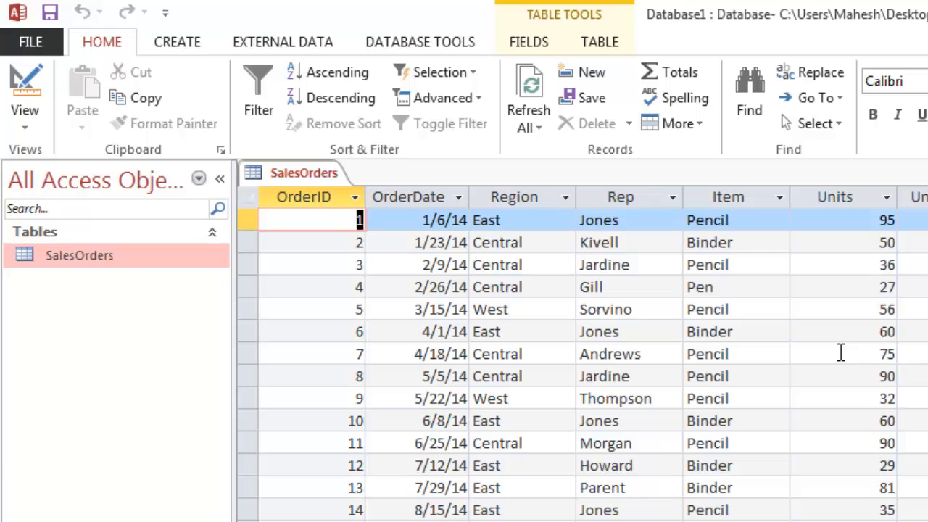
{"action": "mouse_move", "coordinate": [328, 242]}
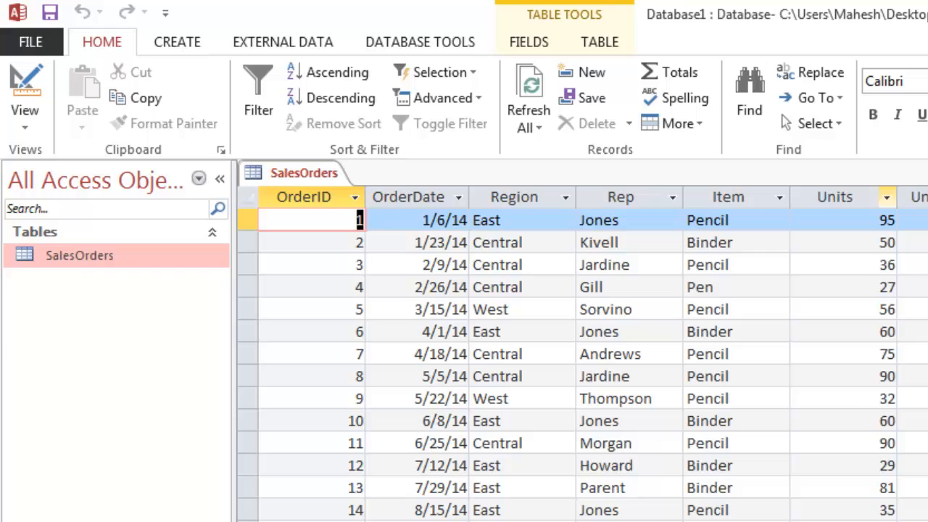
{"action": "mouse_move", "coordinate": [721, 363]}
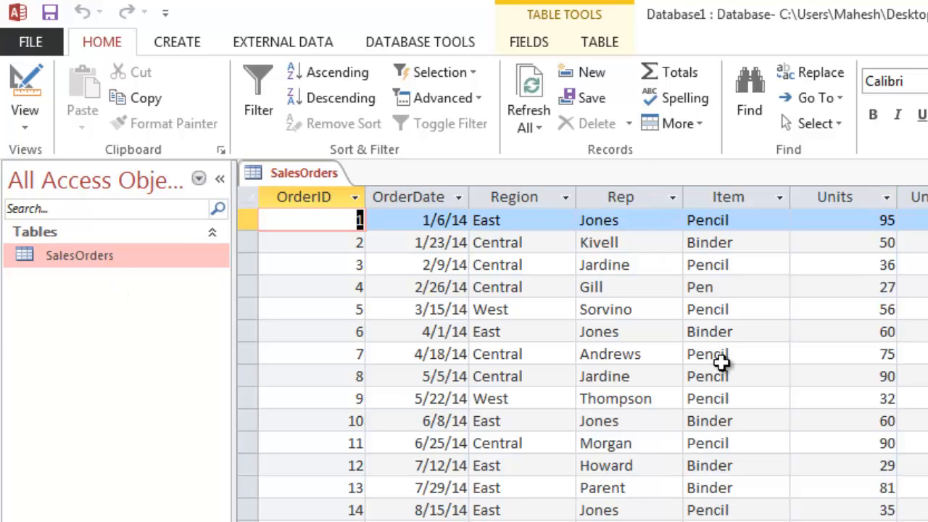
{"action": "mouse_move", "coordinate": [854, 310]}
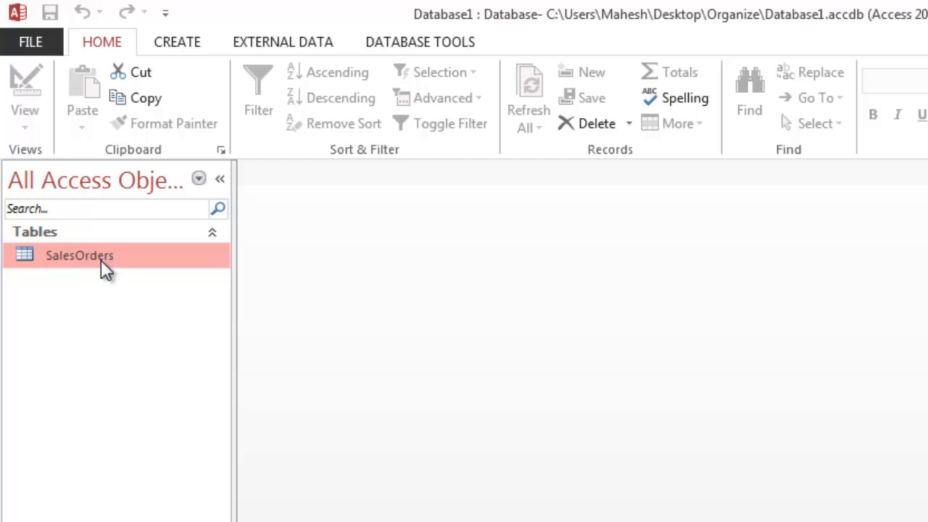
{"action": "right_click", "coordinate": [79, 255]}
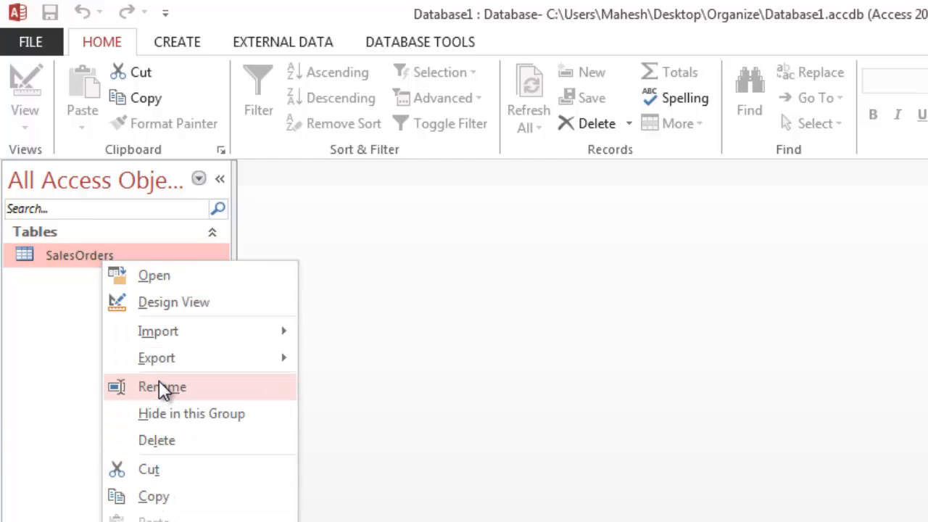
{"action": "mouse_move", "coordinate": [157, 357]}
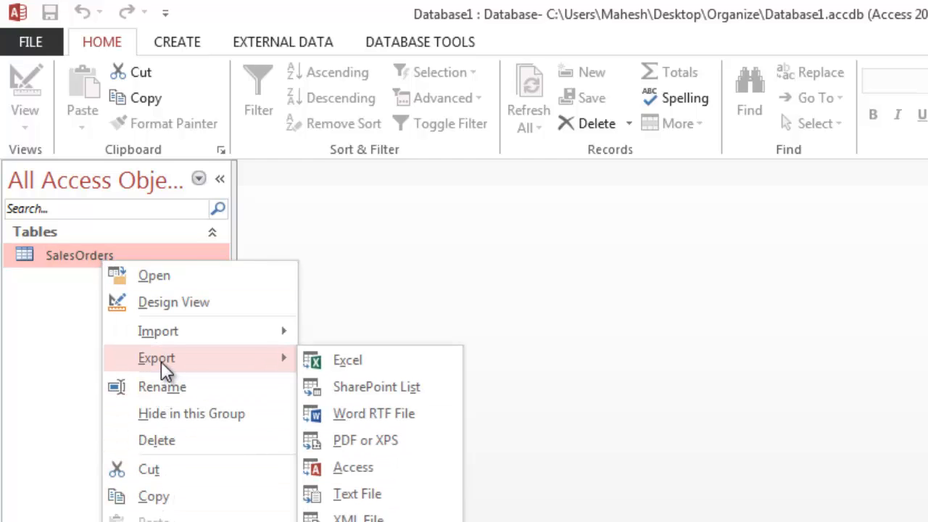
{"action": "mouse_move", "coordinate": [54, 453]}
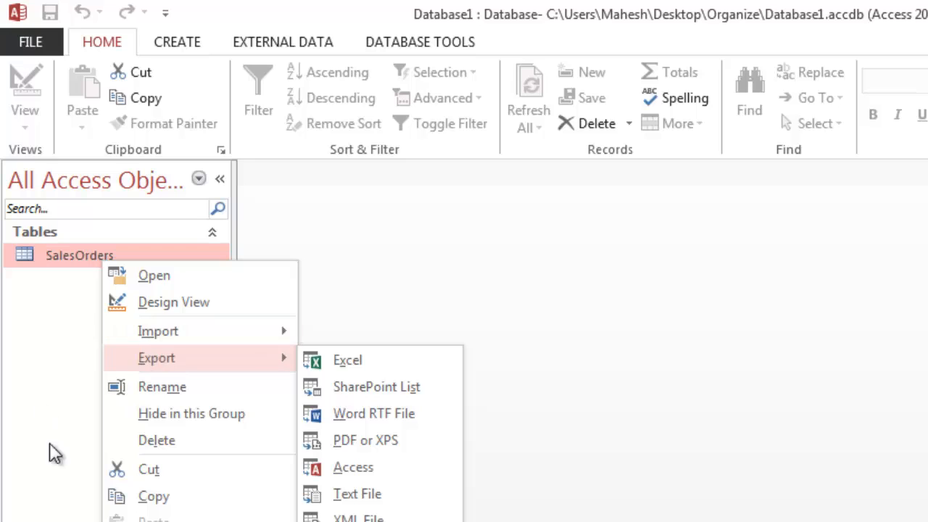
{"action": "mouse_move", "coordinate": [153, 496]}
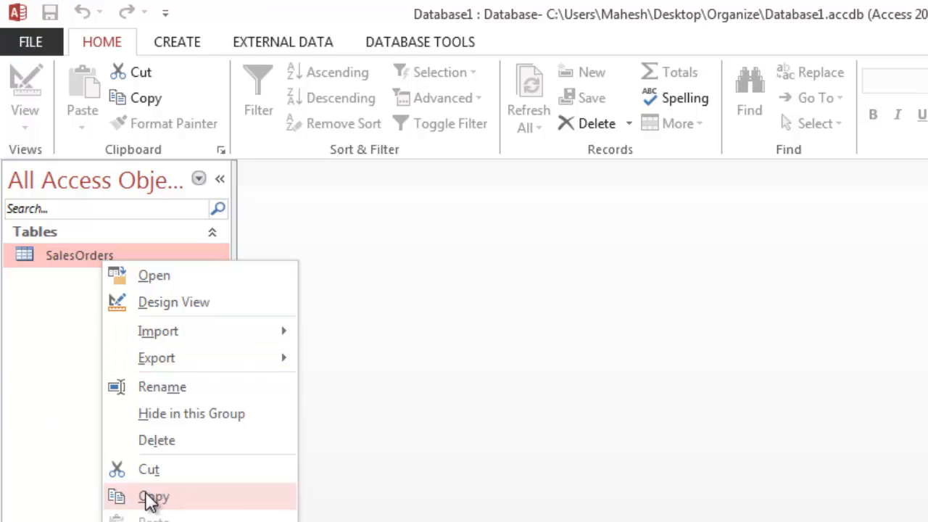
{"action": "left_click", "coordinate": [154, 497]}
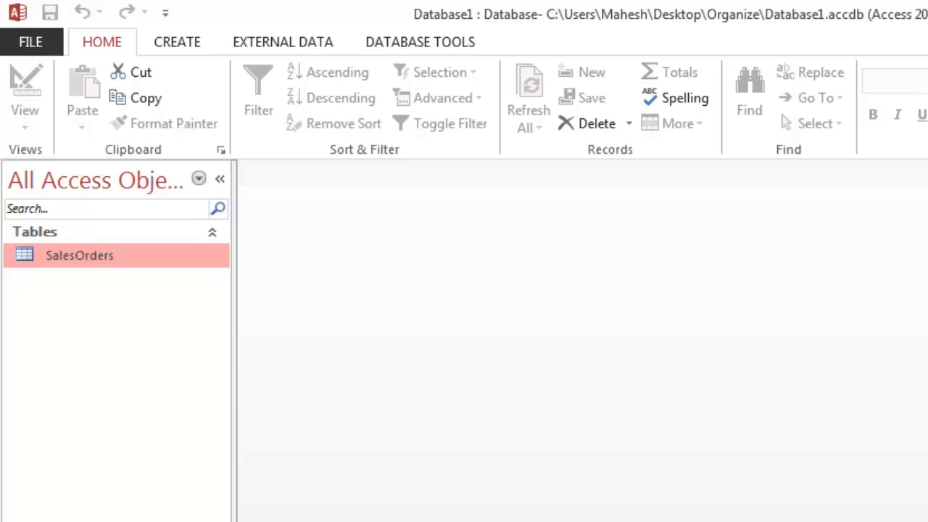
{"action": "mouse_move", "coordinate": [25, 243]}
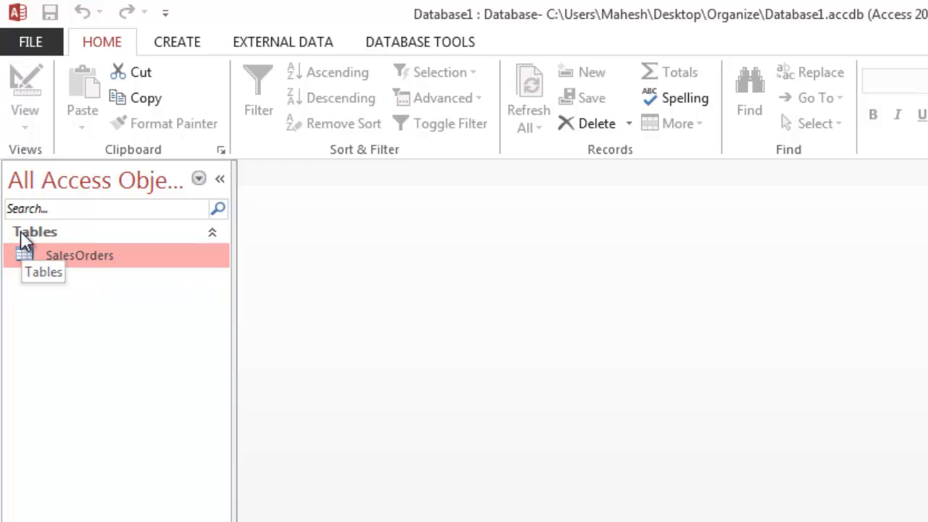
{"action": "mouse_move", "coordinate": [62, 255]}
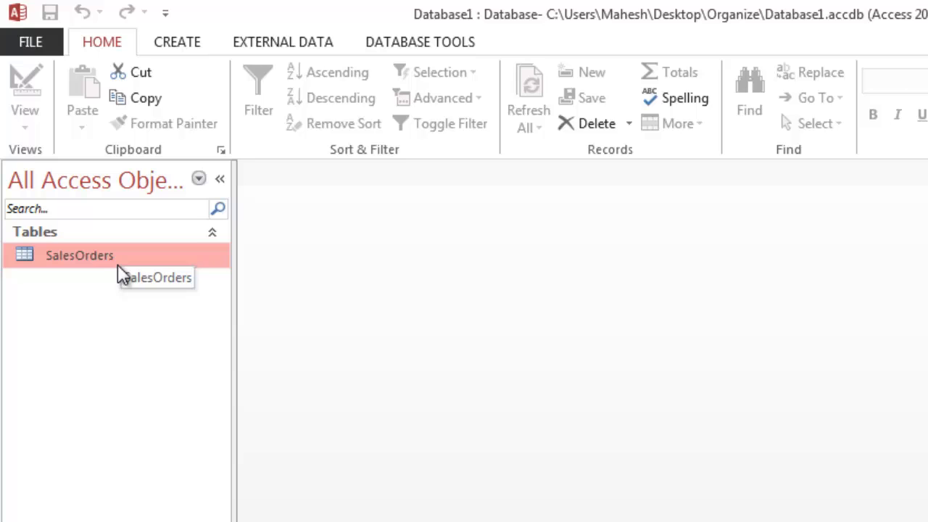
{"action": "mouse_move", "coordinate": [113, 272]}
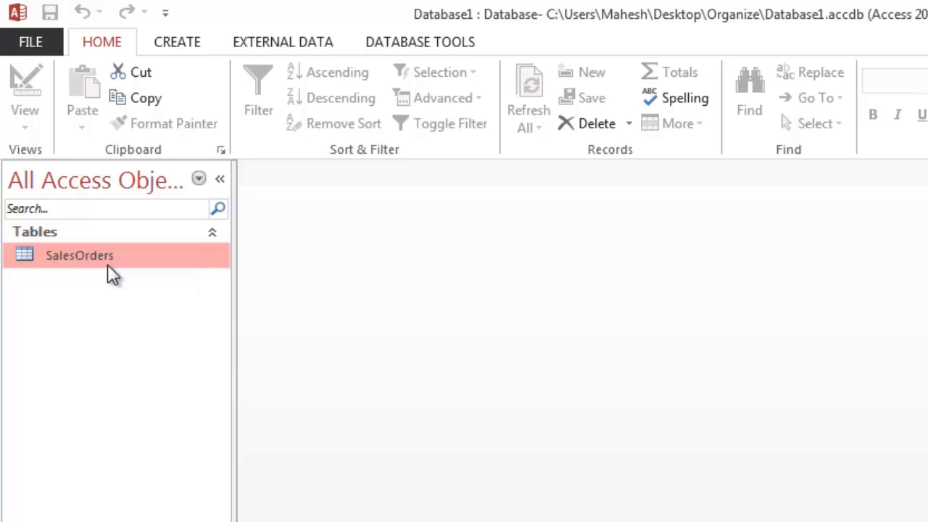
{"action": "right_click", "coordinate": [79, 255]}
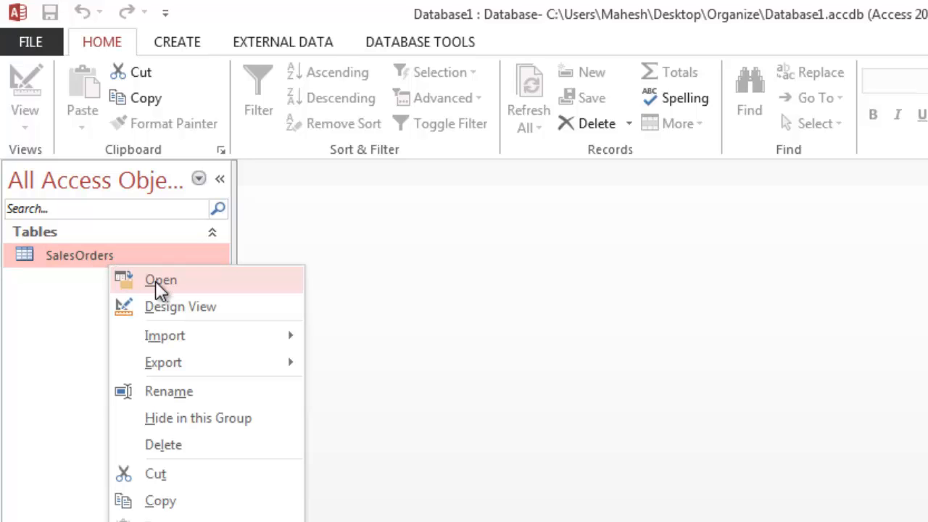
{"action": "mouse_move", "coordinate": [179, 306]}
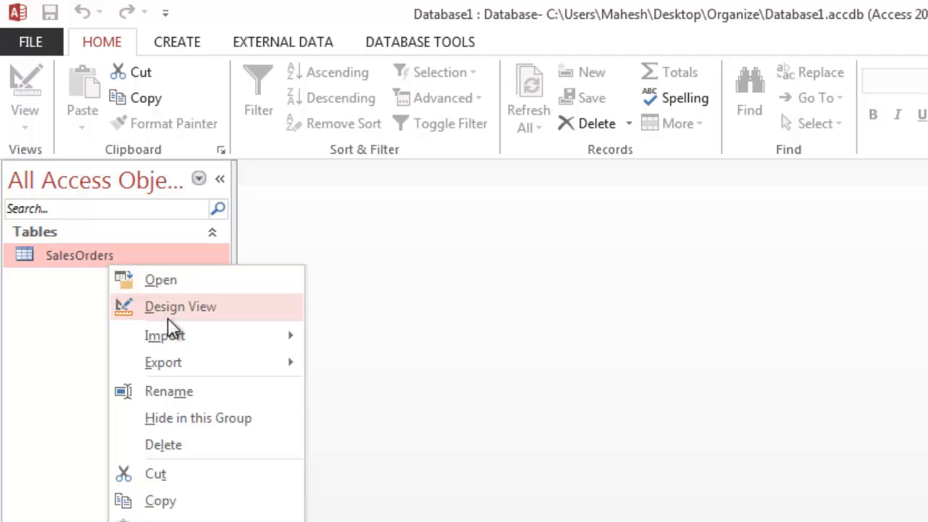
{"action": "mouse_move", "coordinate": [165, 335]}
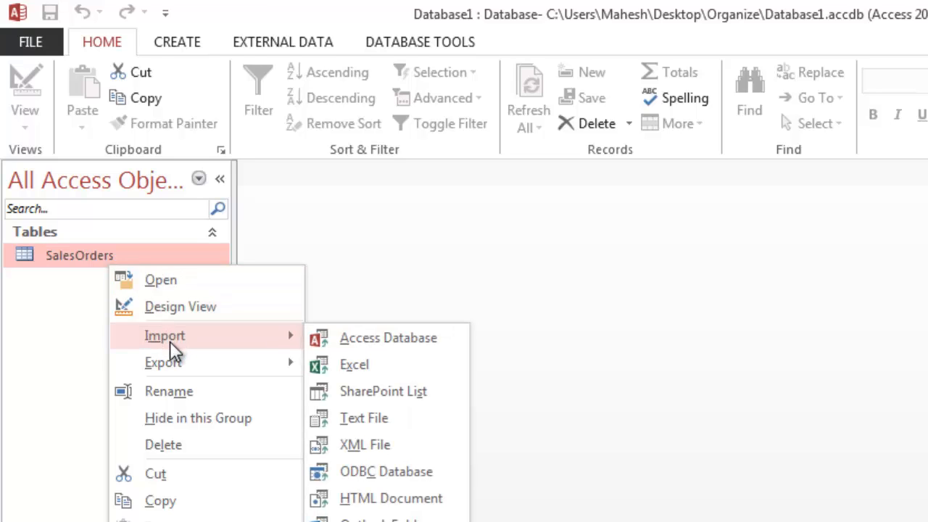
{"action": "mouse_move", "coordinate": [363, 365]}
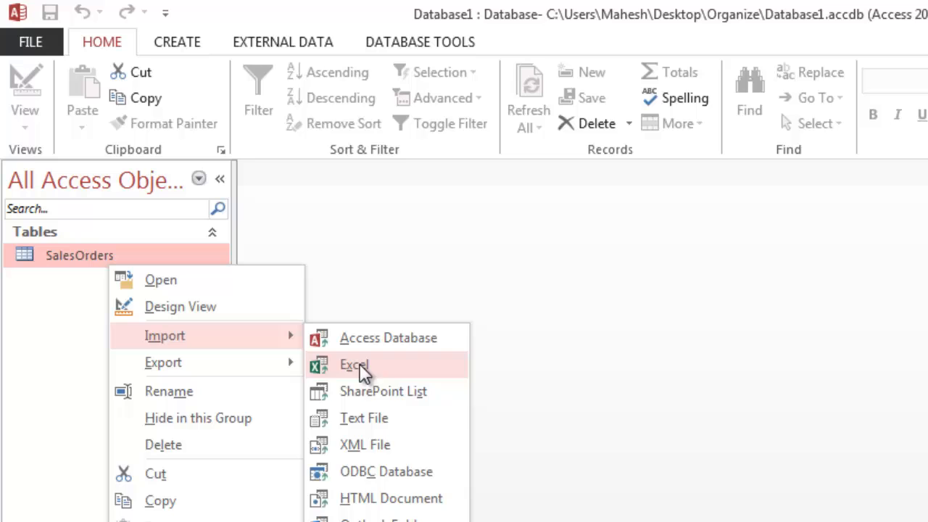
{"action": "mouse_move", "coordinate": [164, 363]}
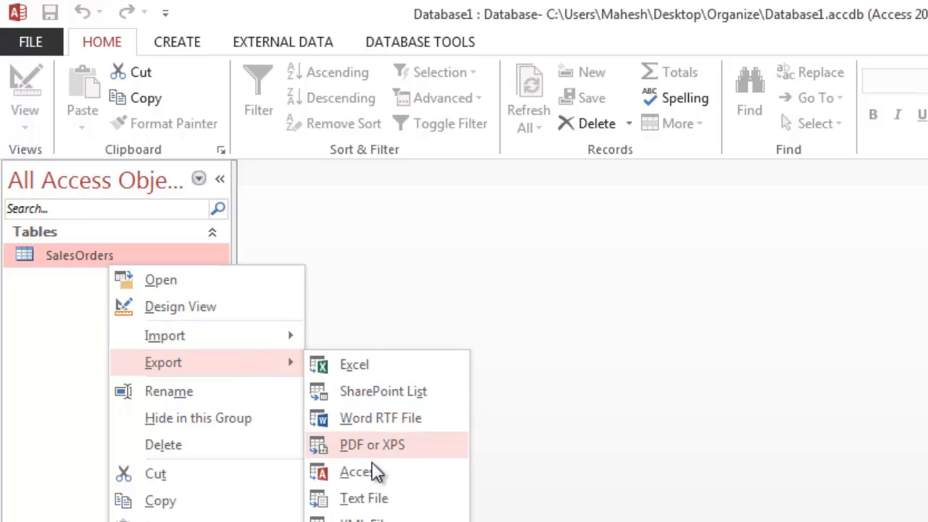
{"action": "mouse_move", "coordinate": [169, 390]}
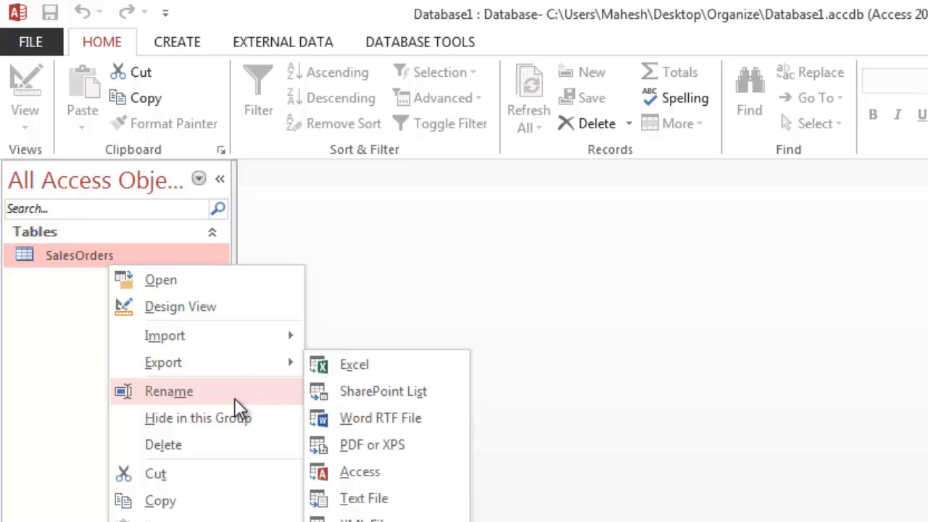
{"action": "mouse_move", "coordinate": [197, 418]}
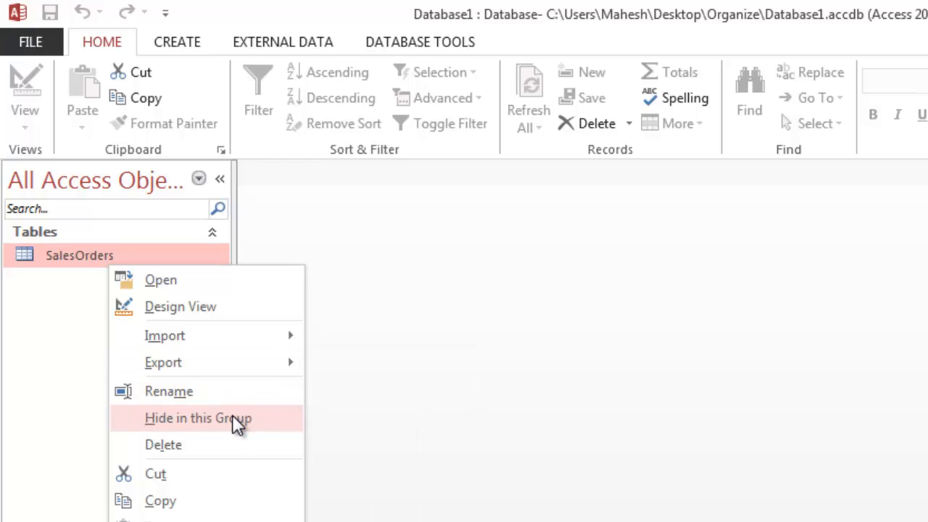
{"action": "mouse_move", "coordinate": [232, 500]}
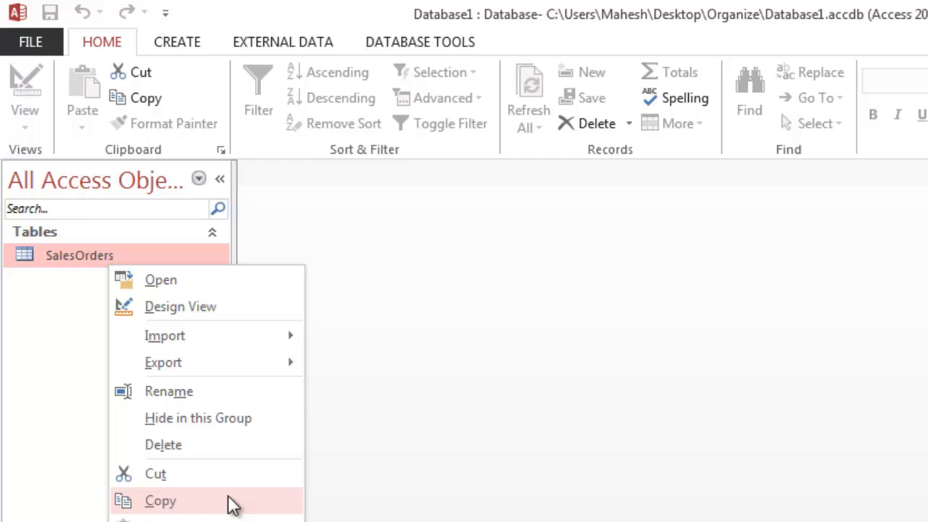
{"action": "left_click", "coordinate": [161, 500]}
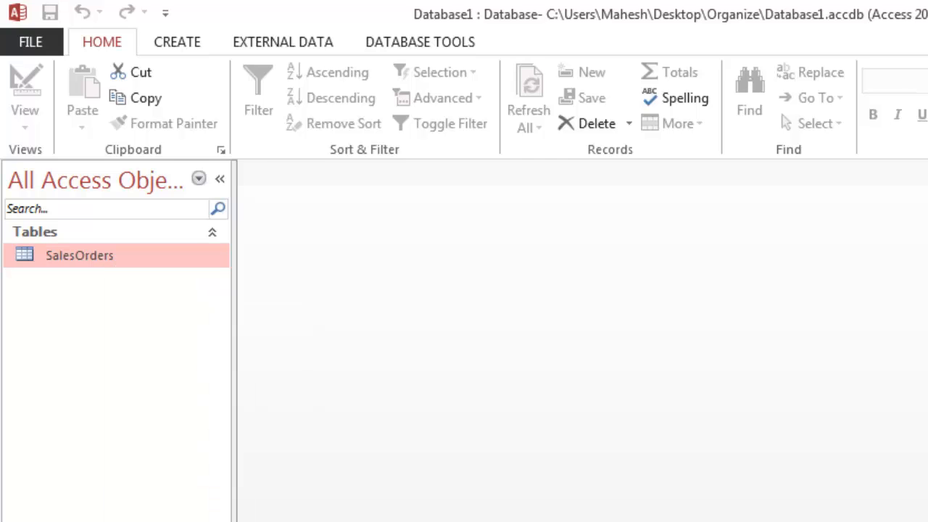
{"action": "mouse_move", "coordinate": [402, 217]}
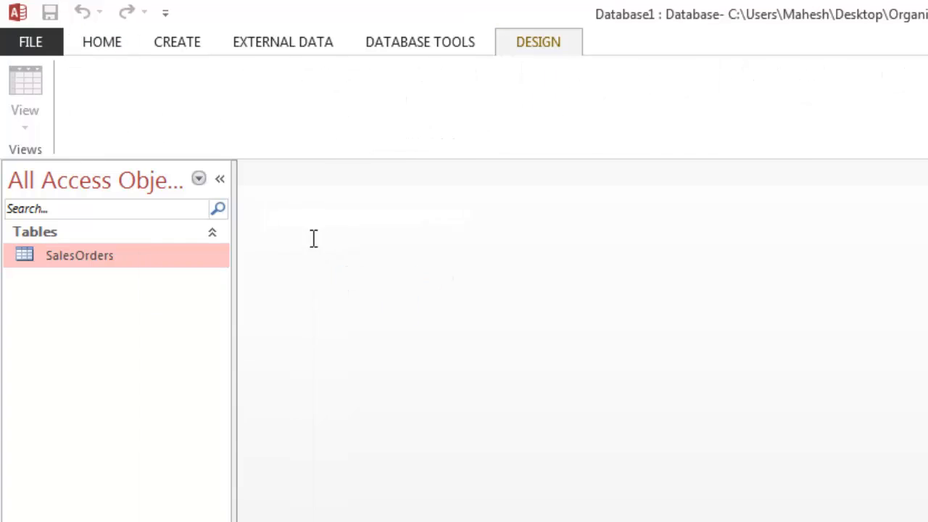
Step: Reopen the SalesOrders table in Datasheet View from the Navigation Pane
{"action": "double_click", "coordinate": [79, 255]}
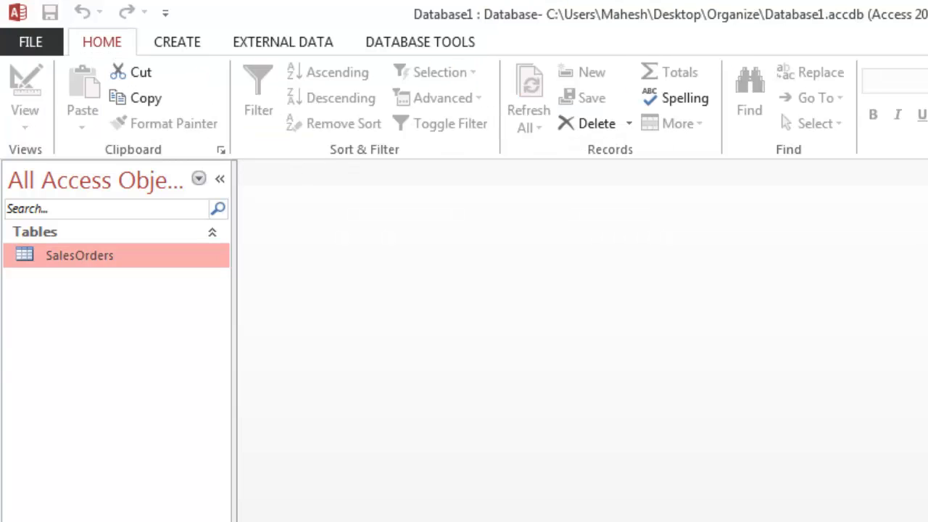
{"action": "double_click", "coordinate": [79, 255]}
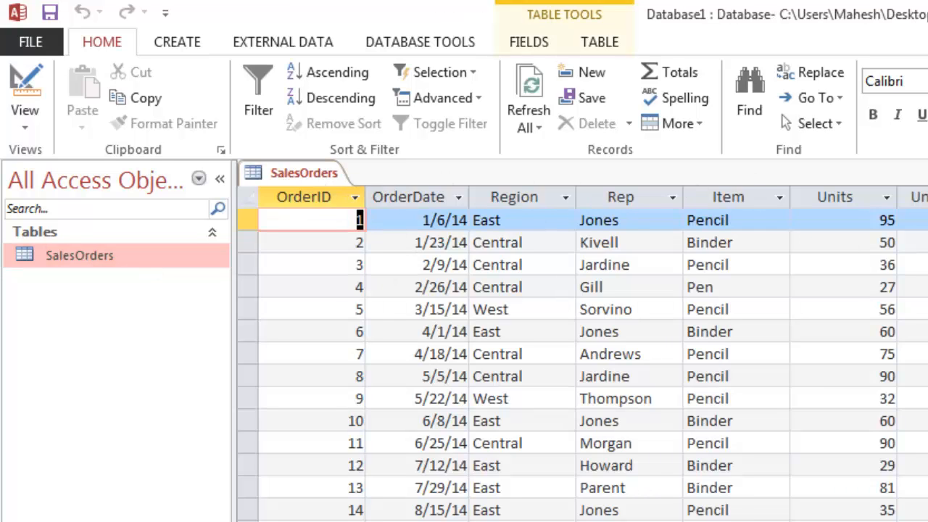
Step: Copy the SalesOrders table and paste it into the Navigation Pane
{"action": "right_click", "coordinate": [79, 255]}
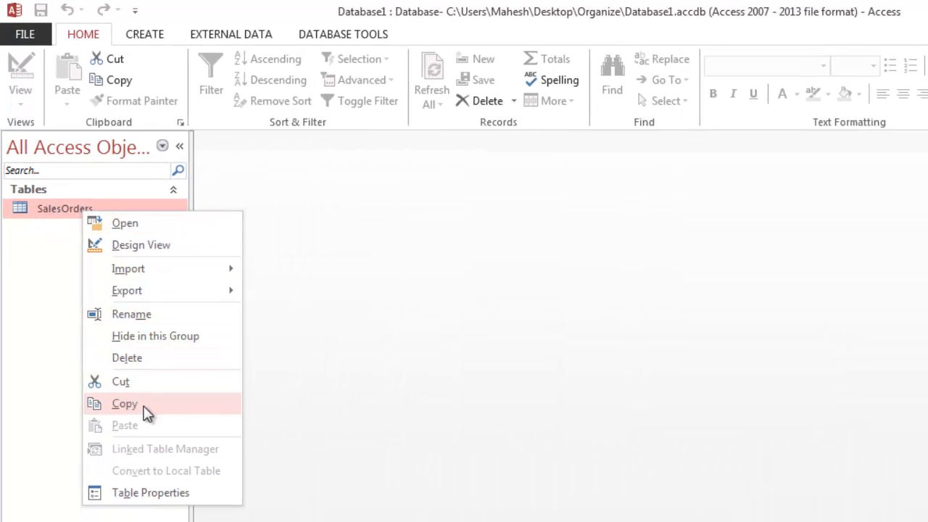
{"action": "left_click", "coordinate": [124, 403]}
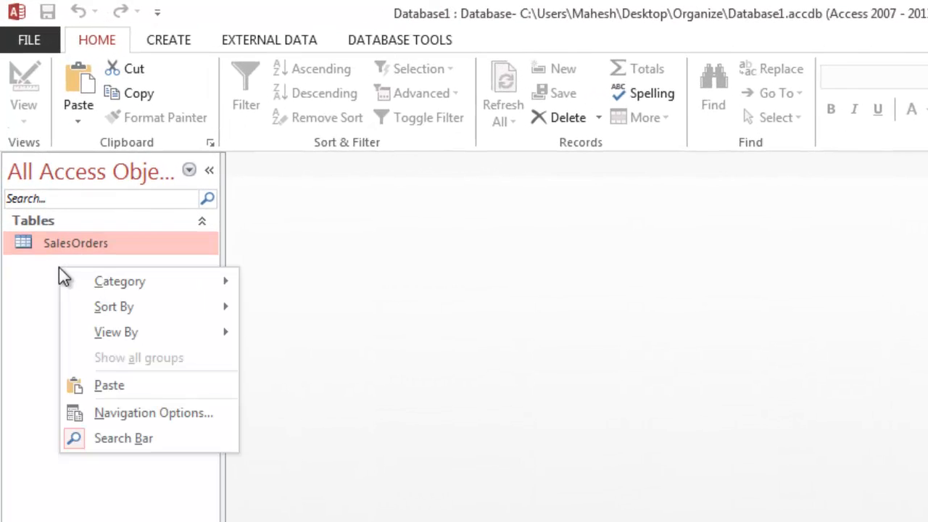
{"action": "left_click", "coordinate": [109, 385]}
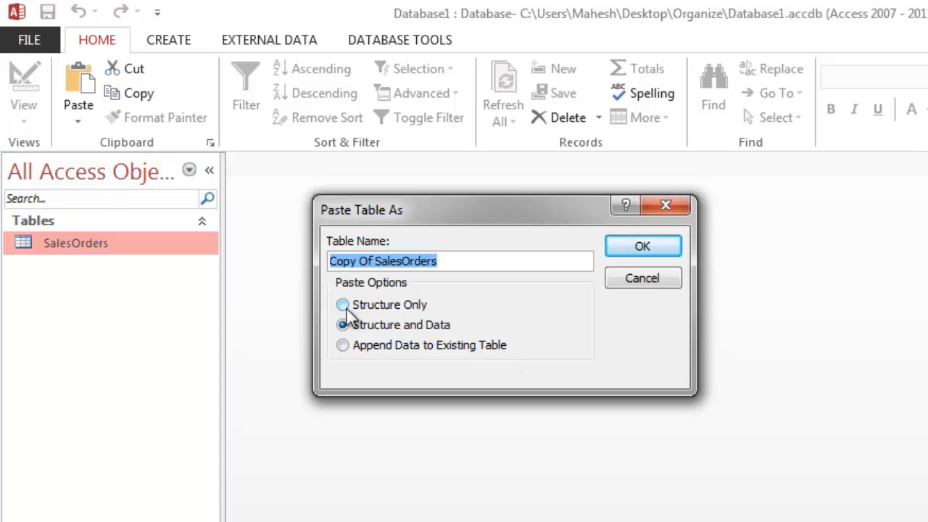
Step: Name the pasted table 'SalesEngine' and choose Structure Only
{"action": "left_click", "coordinate": [342, 324]}
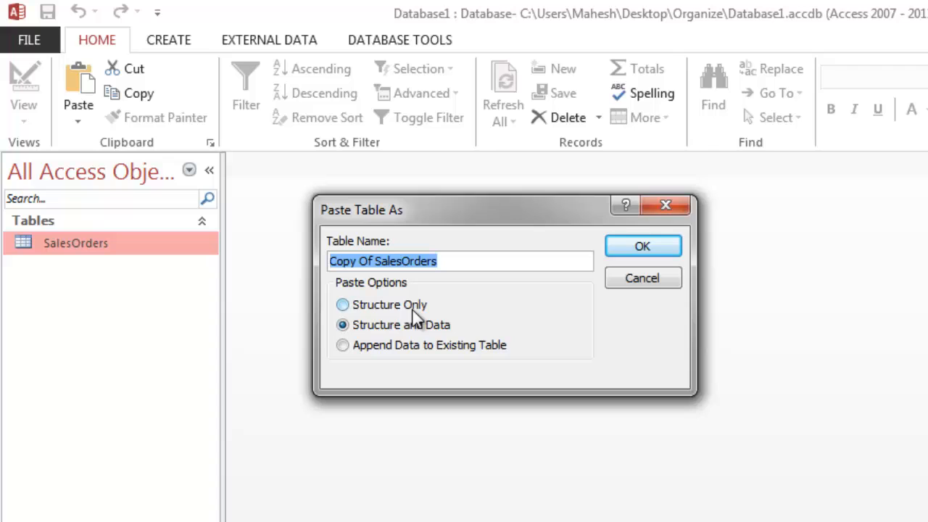
{"action": "left_click", "coordinate": [342, 325]}
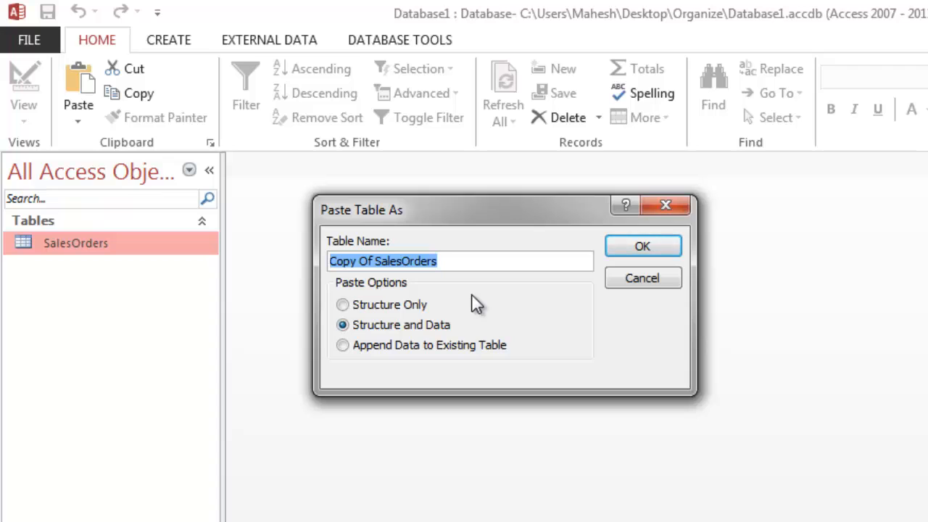
{"action": "type", "text": "SalesEngine"}
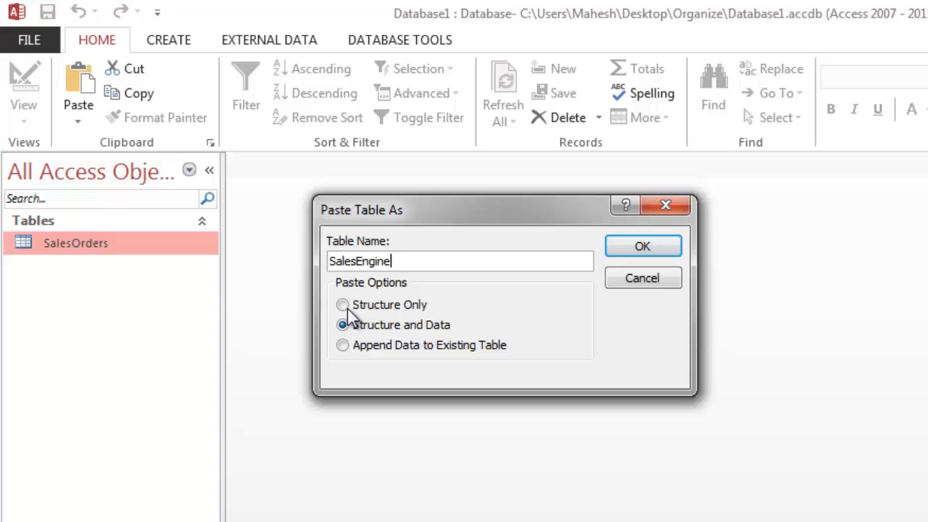
{"action": "left_click", "coordinate": [342, 305]}
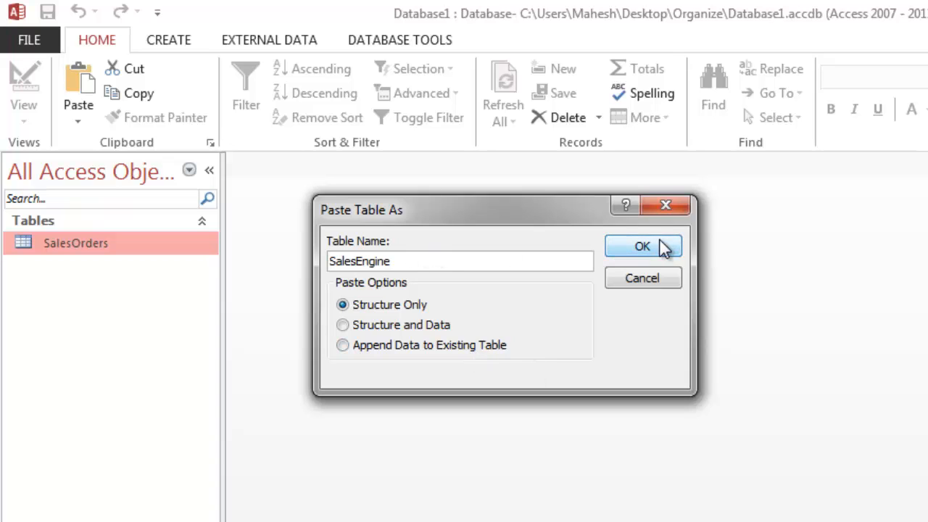
Step: Confirm the paste, then open SalesEngine and SalesOrders and compare their tabs
{"action": "left_click", "coordinate": [643, 246]}
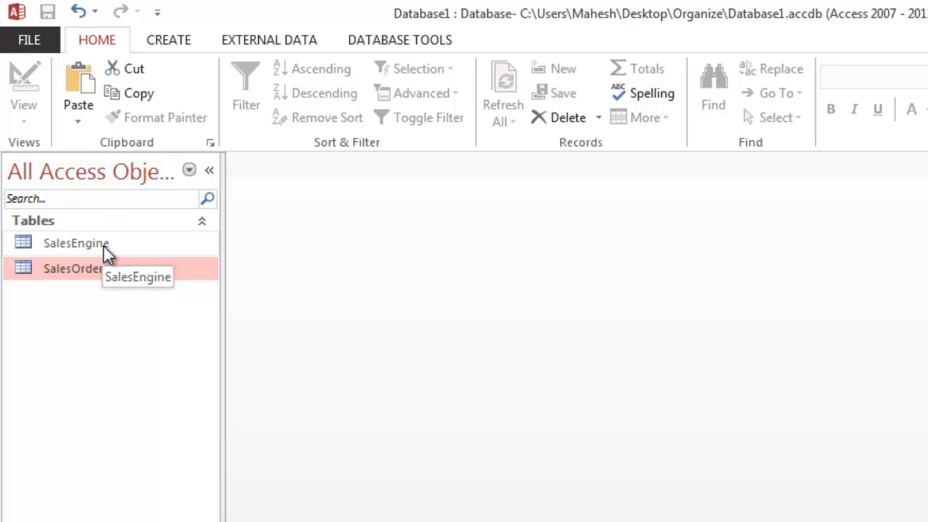
{"action": "double_click", "coordinate": [76, 243]}
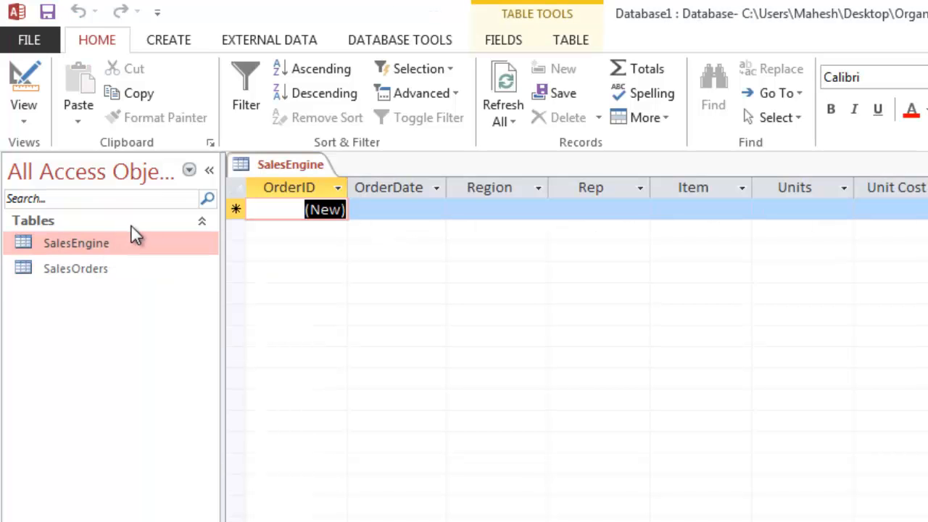
{"action": "mouse_move", "coordinate": [629, 176]}
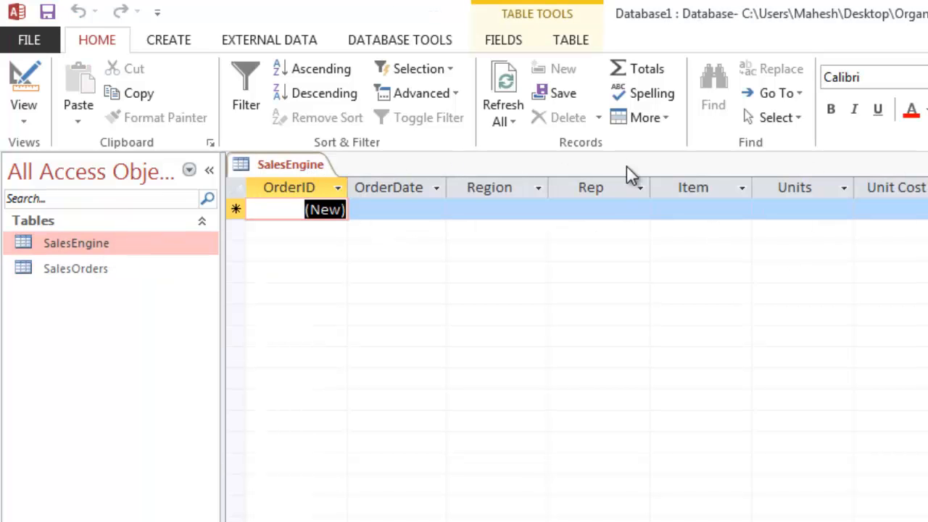
{"action": "double_click", "coordinate": [75, 268]}
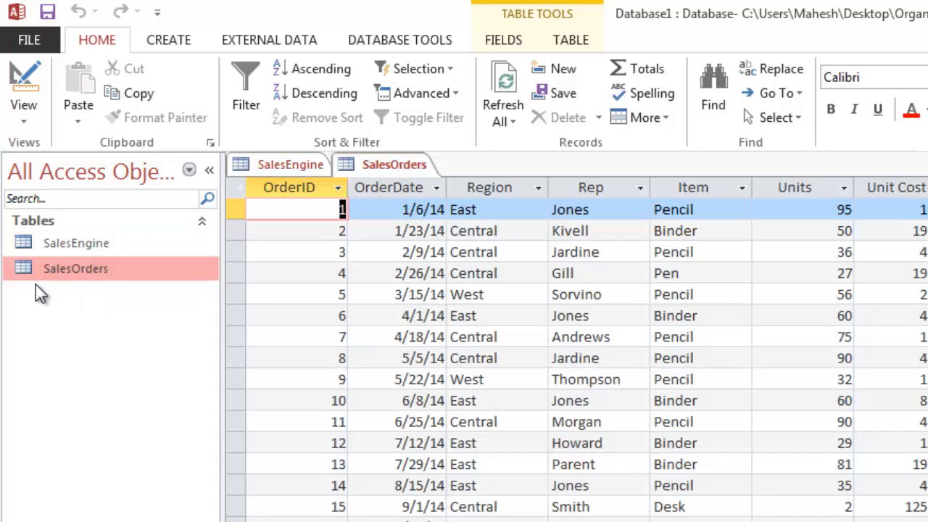
{"action": "left_click", "coordinate": [391, 165]}
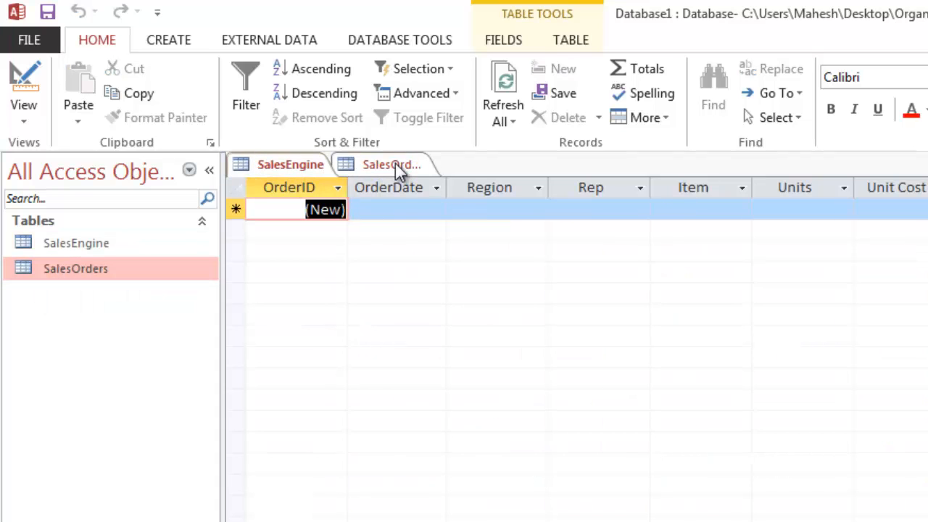
{"action": "left_click", "coordinate": [290, 165]}
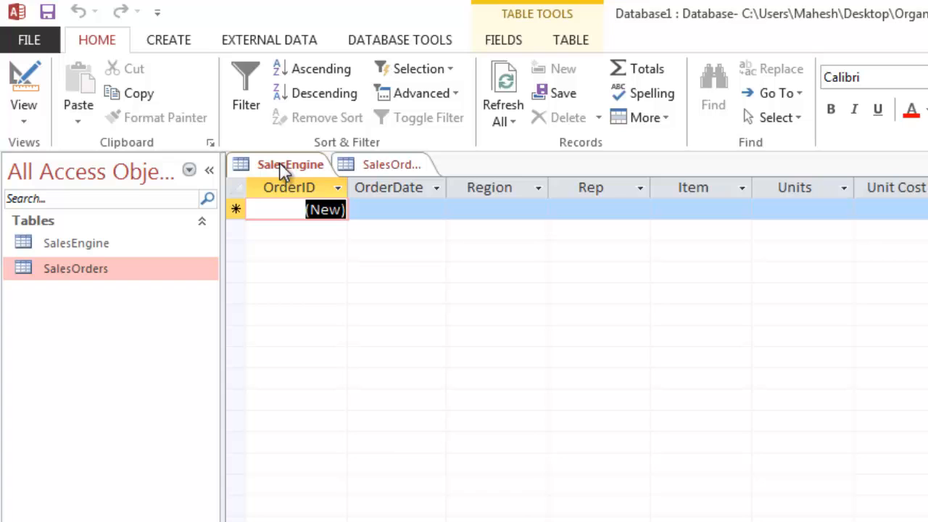
{"action": "left_click", "coordinate": [391, 163]}
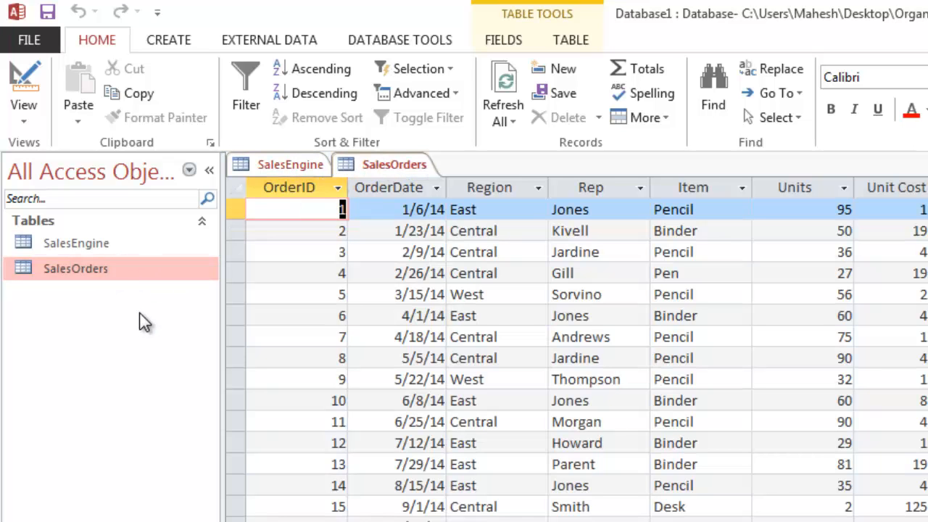
{"action": "mouse_move", "coordinate": [149, 319]}
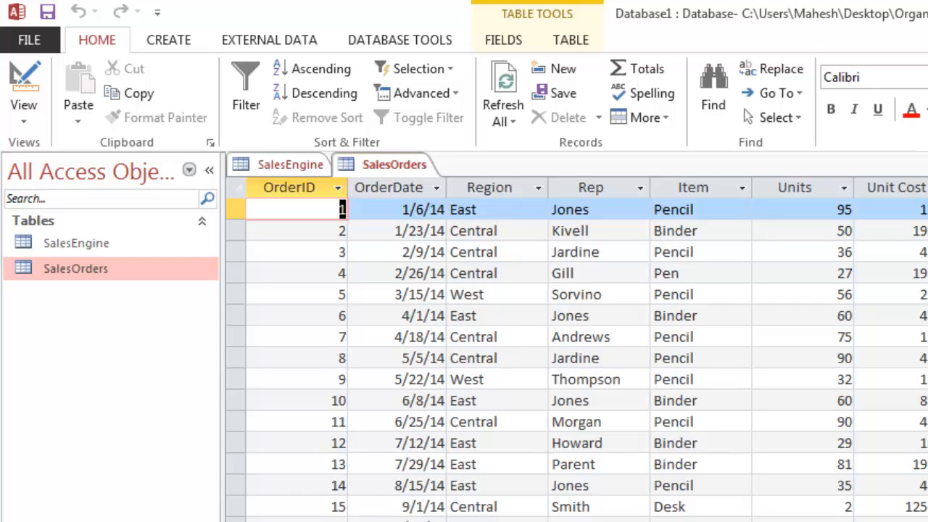
Step: Close the SalesOrders tab and bring up SalesEngine's context menu
{"action": "left_click", "coordinate": [290, 164]}
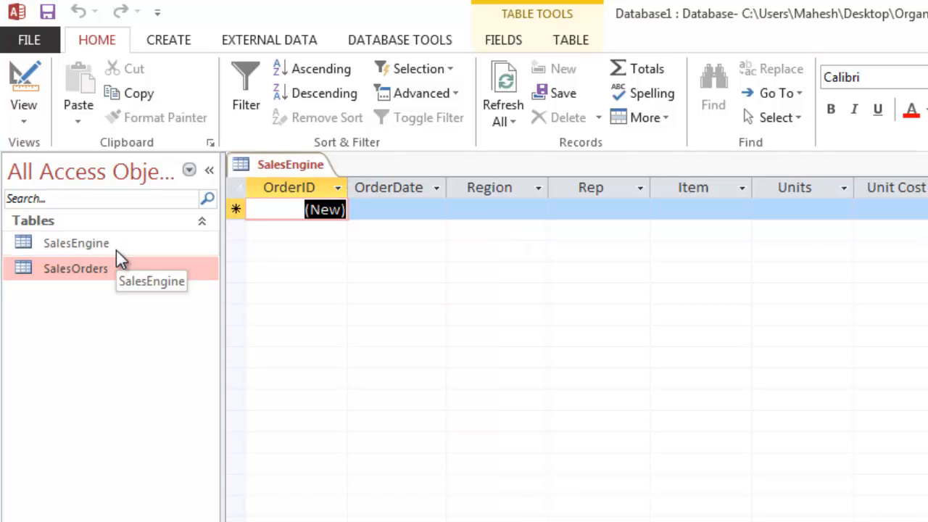
{"action": "right_click", "coordinate": [76, 243]}
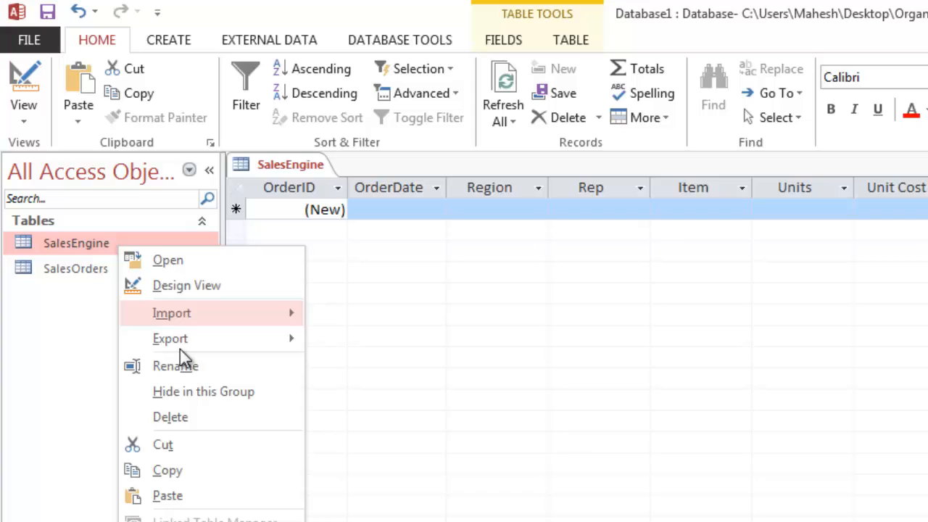
{"action": "mouse_move", "coordinate": [192, 475]}
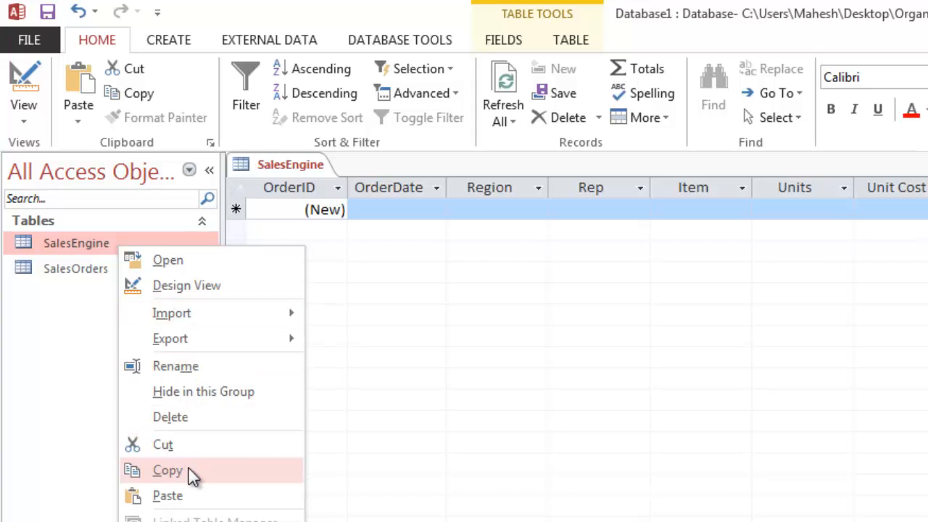